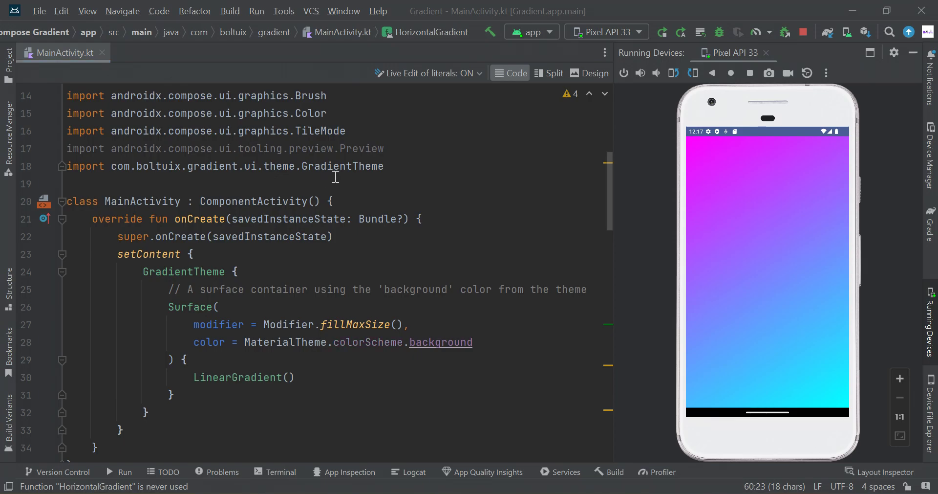
pyautogui.moveTo(339, 175)
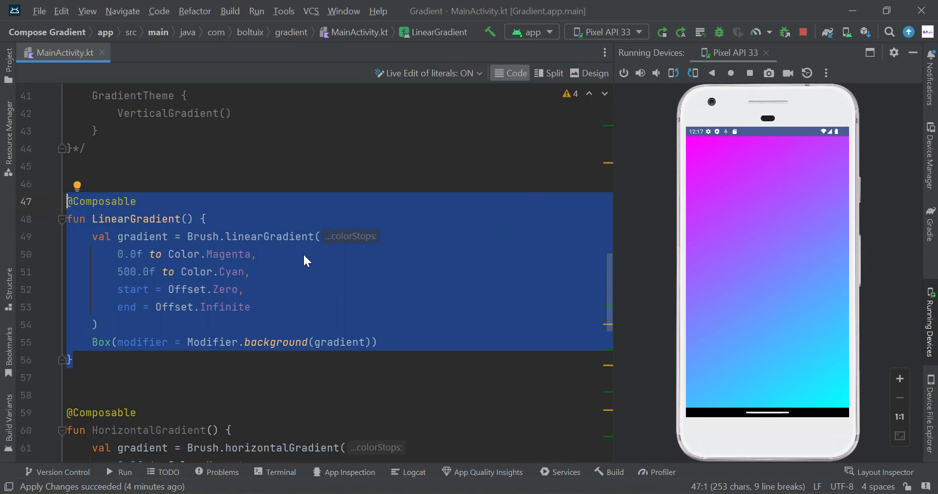
pyautogui.moveTo(843, 329)
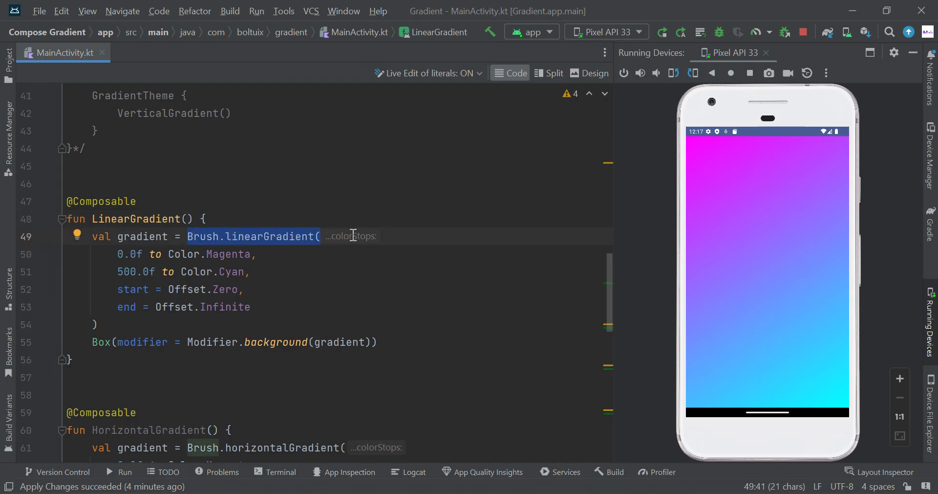
pyautogui.moveTo(763, 362)
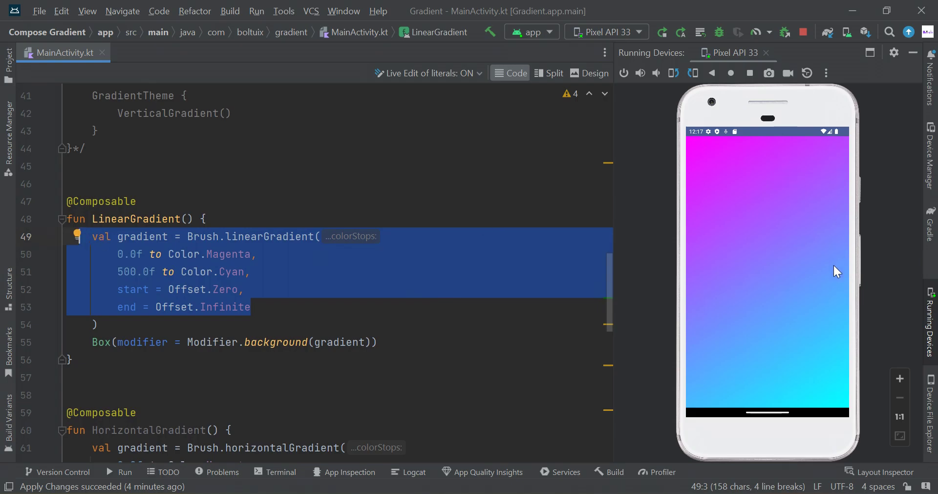
pyautogui.moveTo(157, 239)
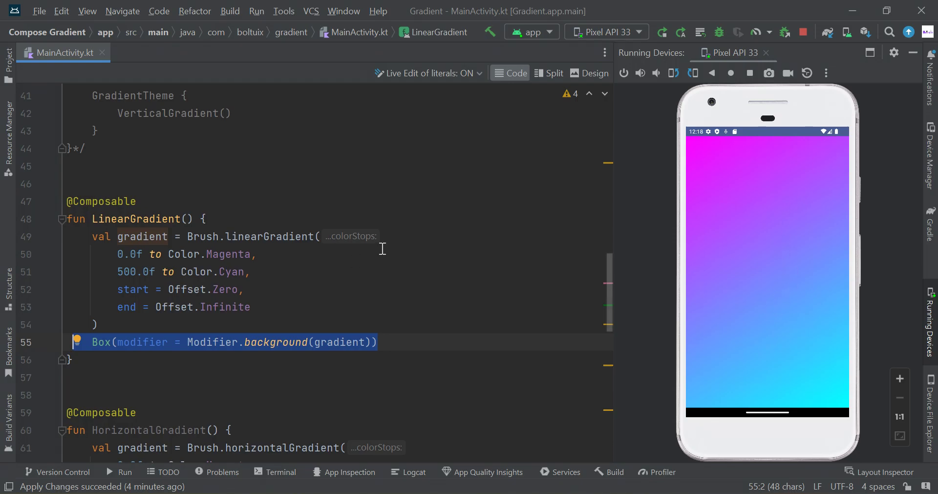
pyautogui.moveTo(769, 338)
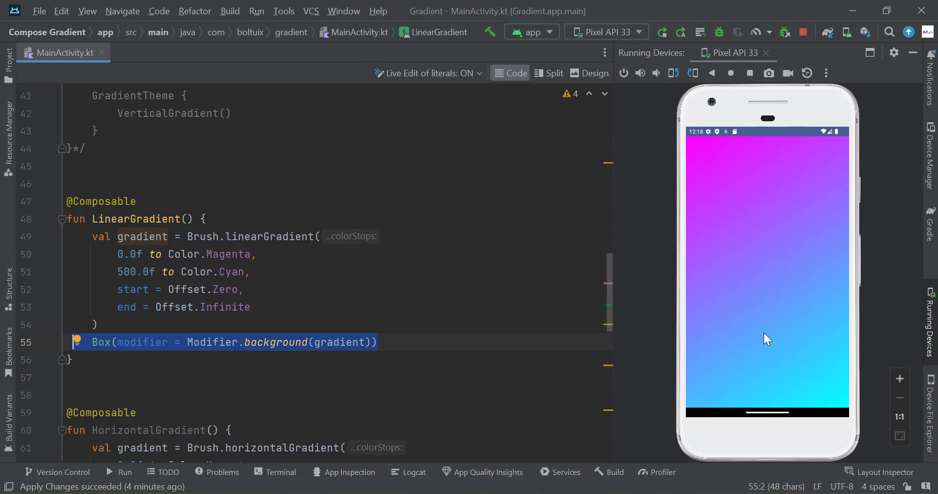
# Swap LinearGradient() for HorizontalGradient() in setContent and review its startX/endX values
pyautogui.doubleClick(148, 430)
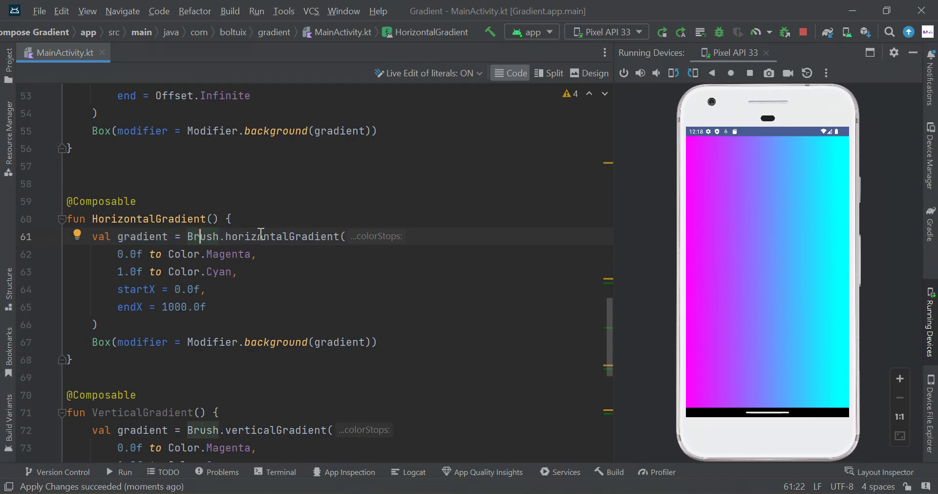
pyautogui.doubleClick(282, 235)
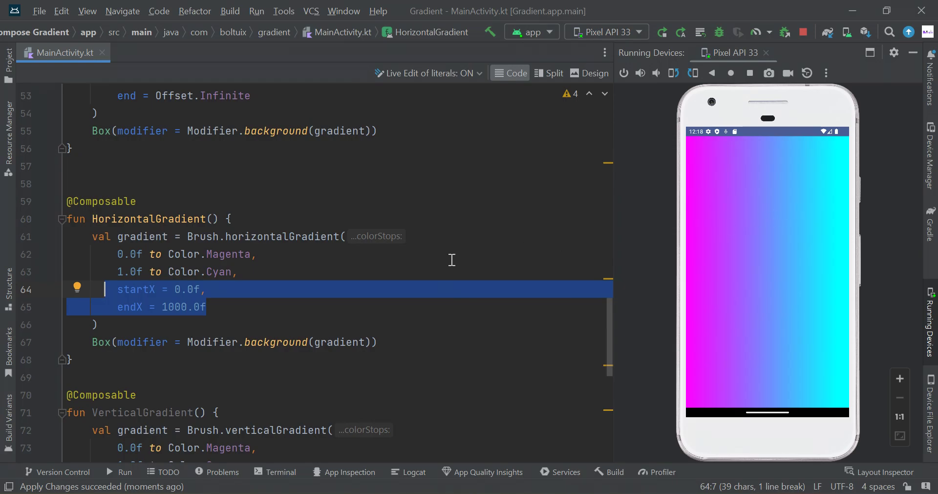
pyautogui.moveTo(772, 259)
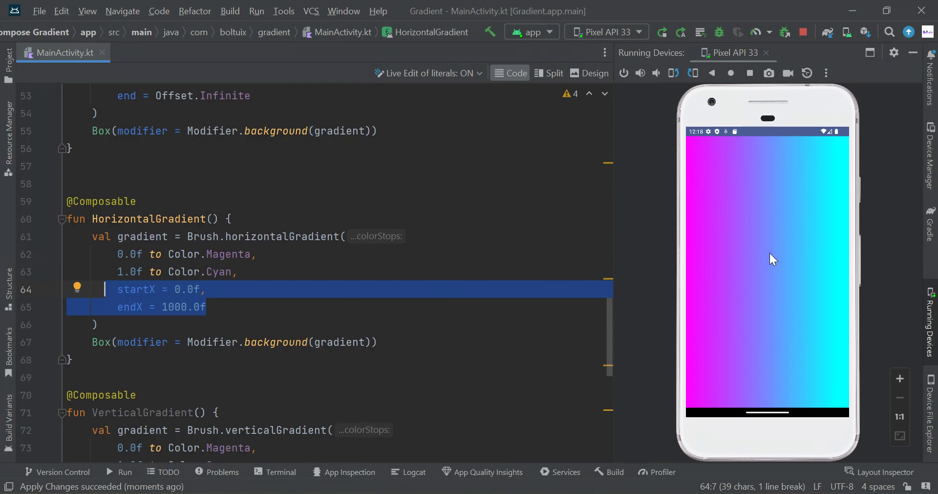
pyautogui.scroll(-3)
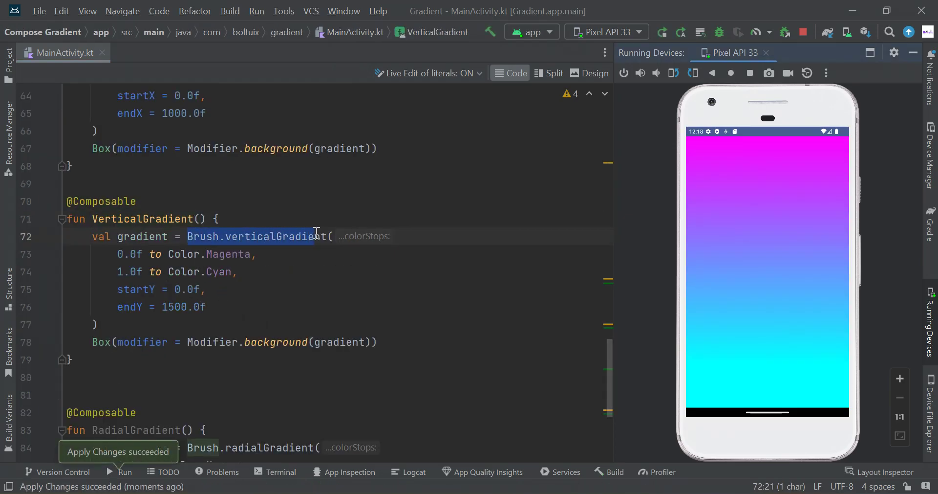
pyautogui.moveTo(780, 261)
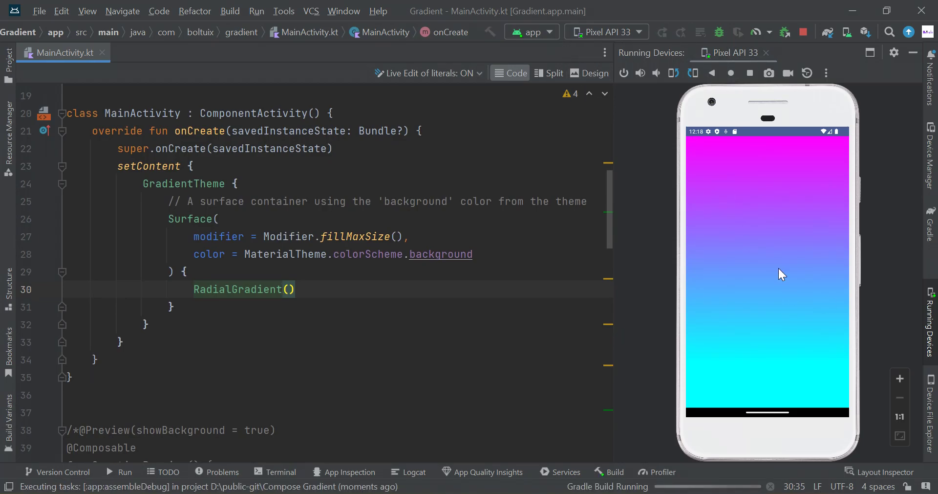
pyautogui.moveTo(830, 234)
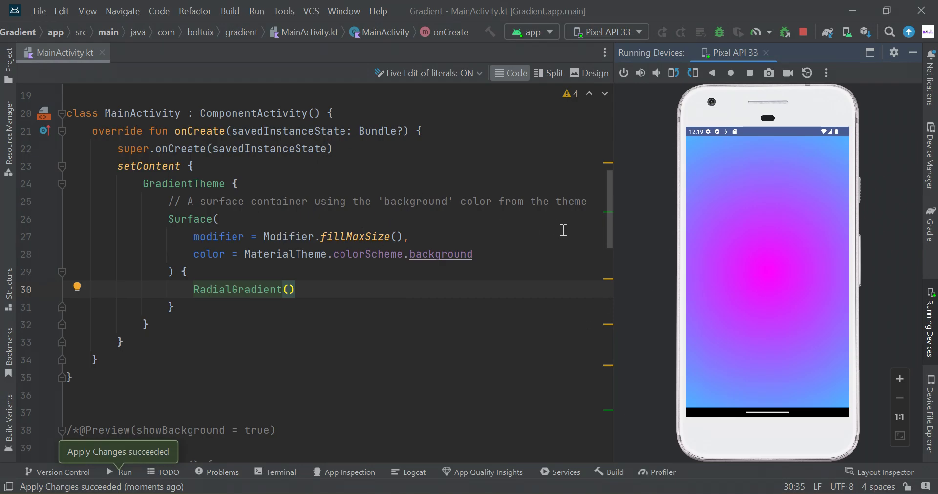
pyautogui.moveTo(628, 217)
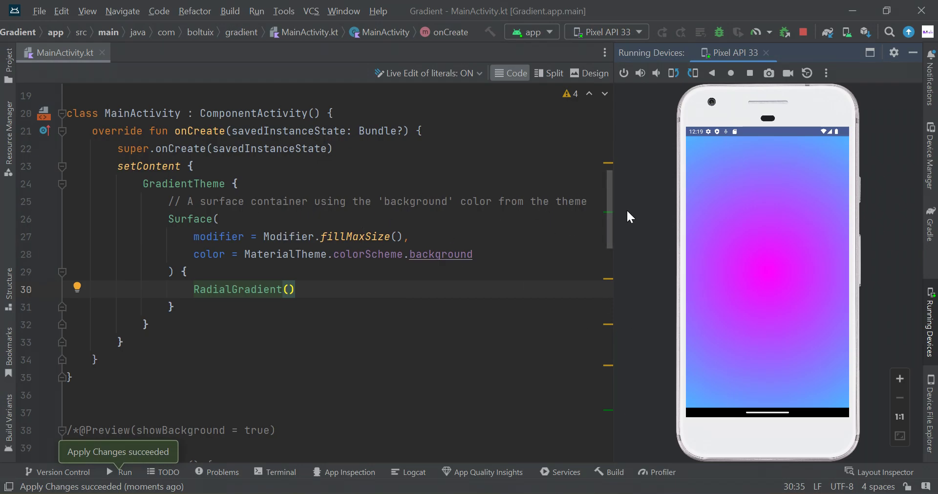